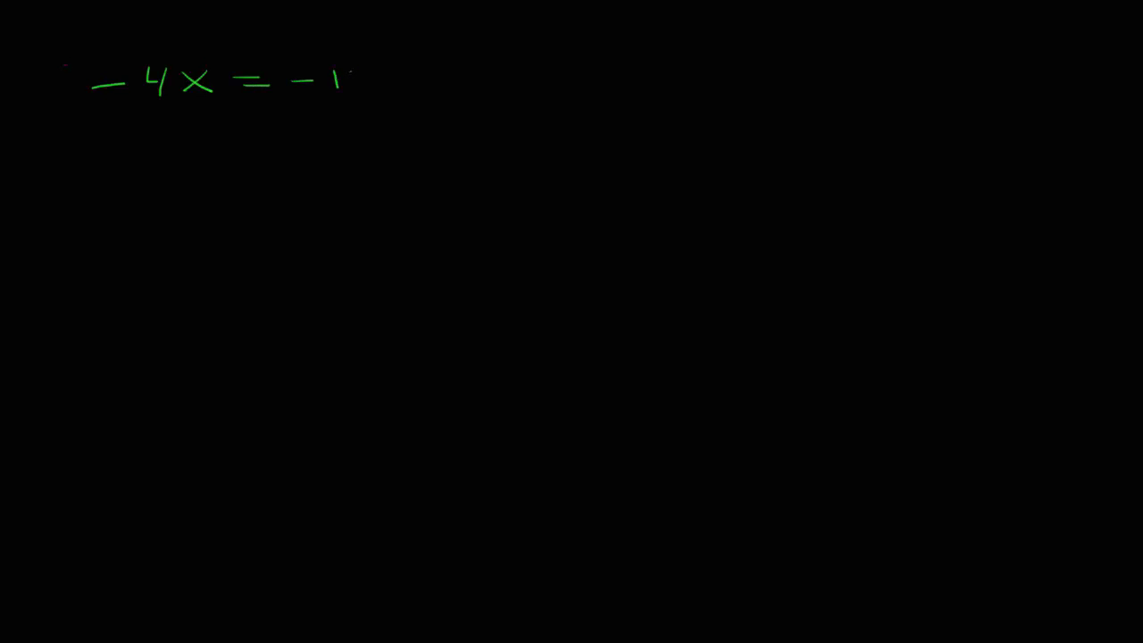
- Write −4x = −12 in green and sketch four −x boxes beside it
type("2 (")
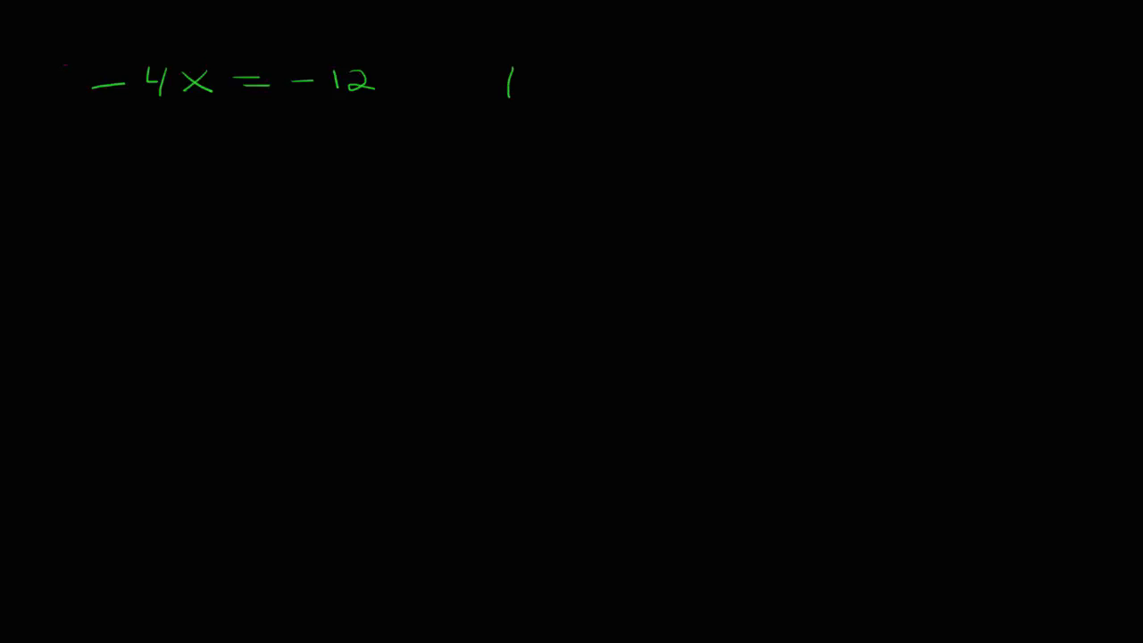
left_click_drag(509, 81, 554, 98)
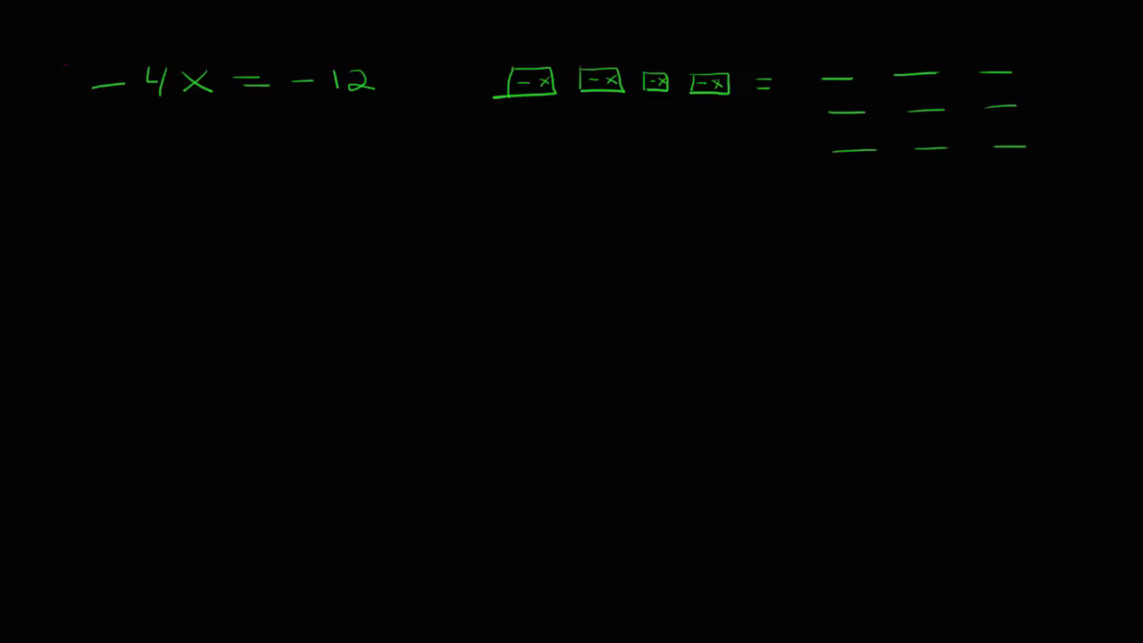
- Add a fourth row of three negative dashes and circle the first row in pink
left_click_drag(840, 178, 1018, 179)
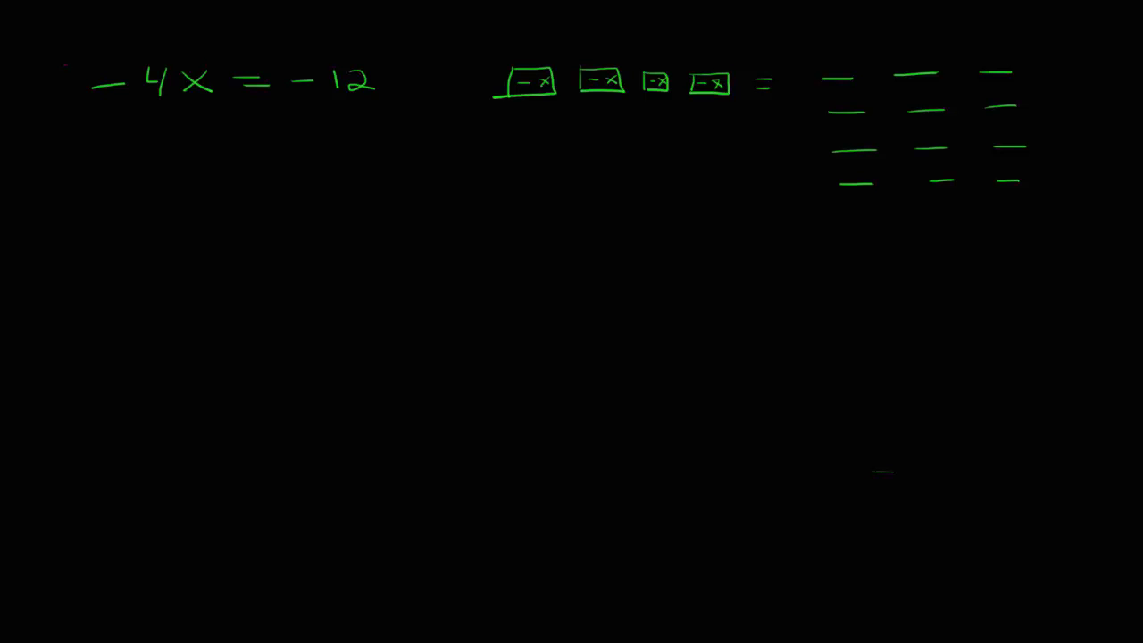
left_click_drag(817, 89, 974, 88)
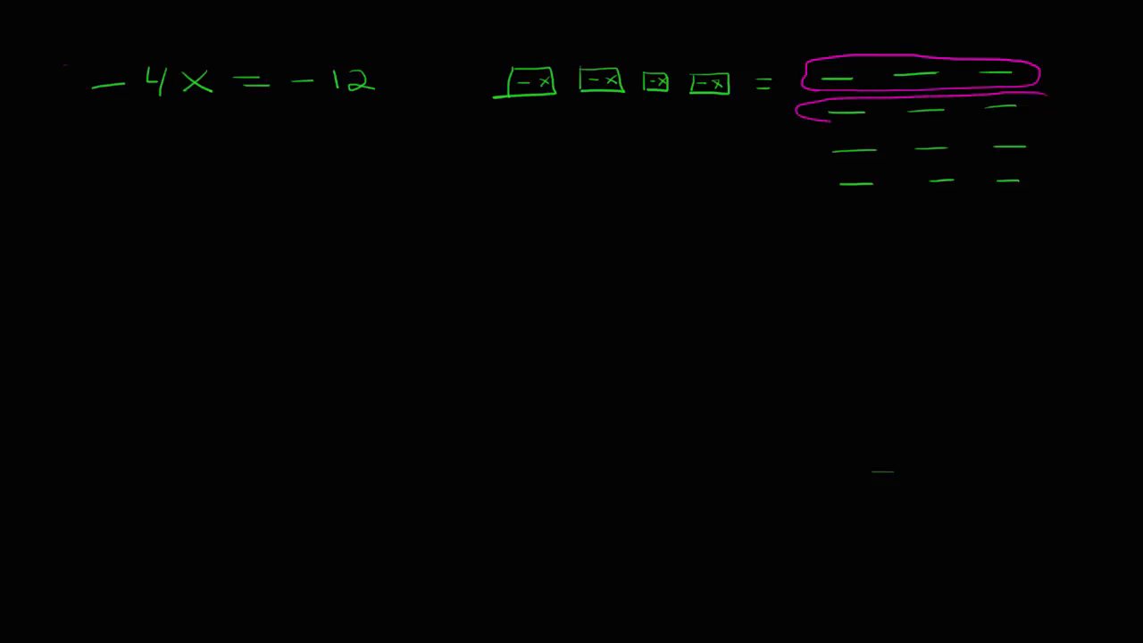
- Circle the remaining dash rows in pink, divide both sides by 4, and begin −x =
left_click_drag(821, 130, 1058, 107)
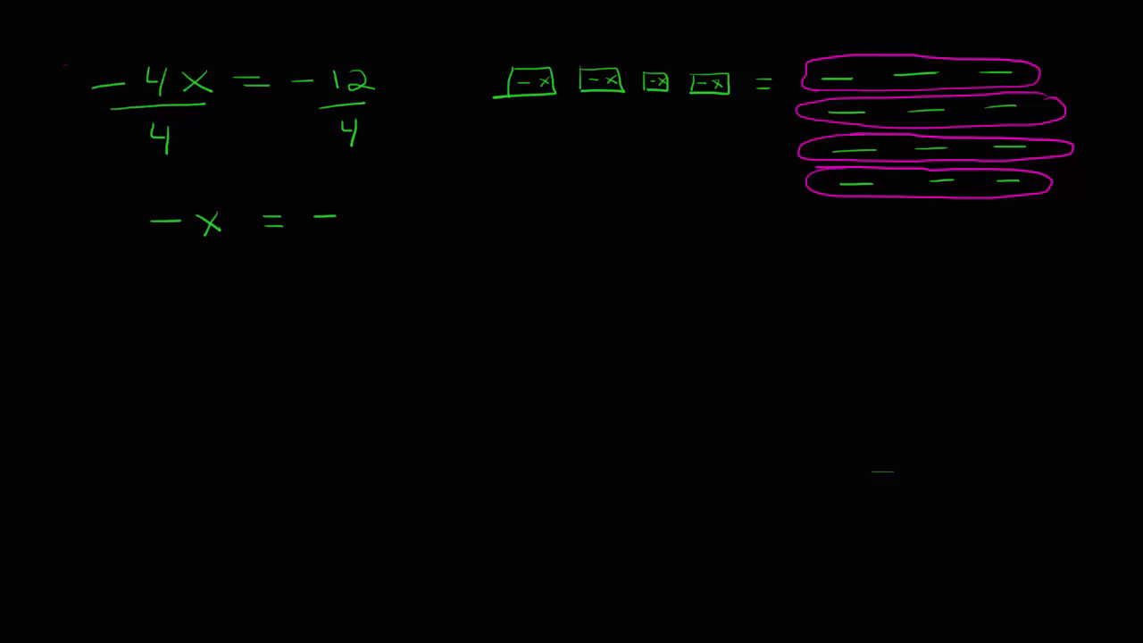
- Finish −x = −3, divide both sides by −1 to get x = 3, and start −4x mid-board
type("3")
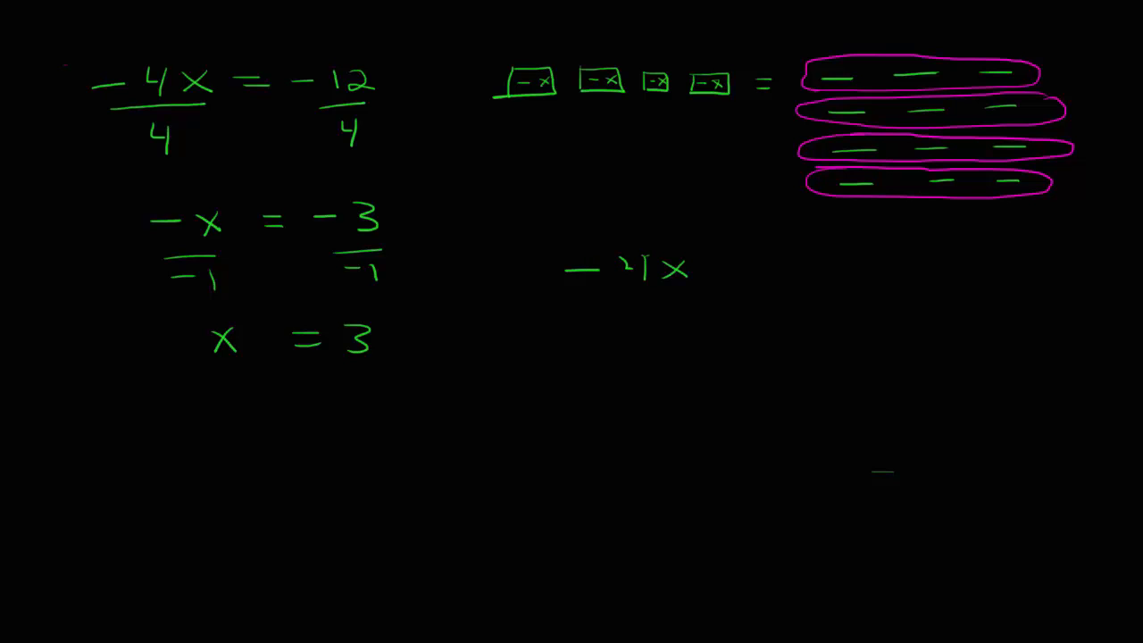
- Complete the mid-board −4x = −12, divide both sides by −4, and begin x = below
type("= -")
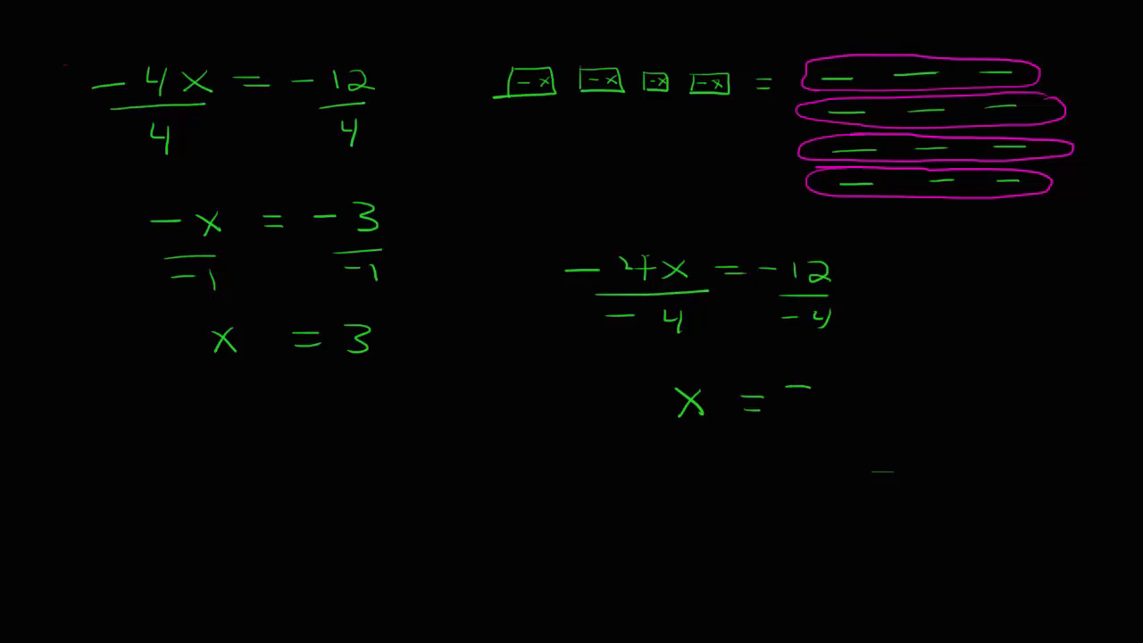
type("3")
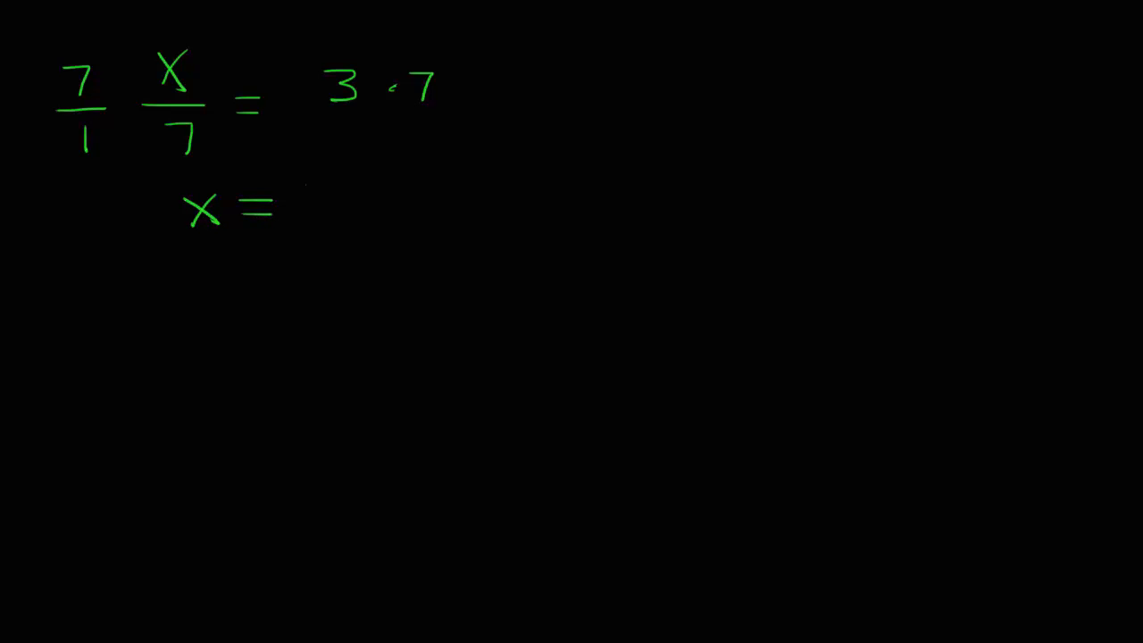
- On a cleared page, write x/7 = 3, multiply both sides by 7, and begin x = 21
type("21")
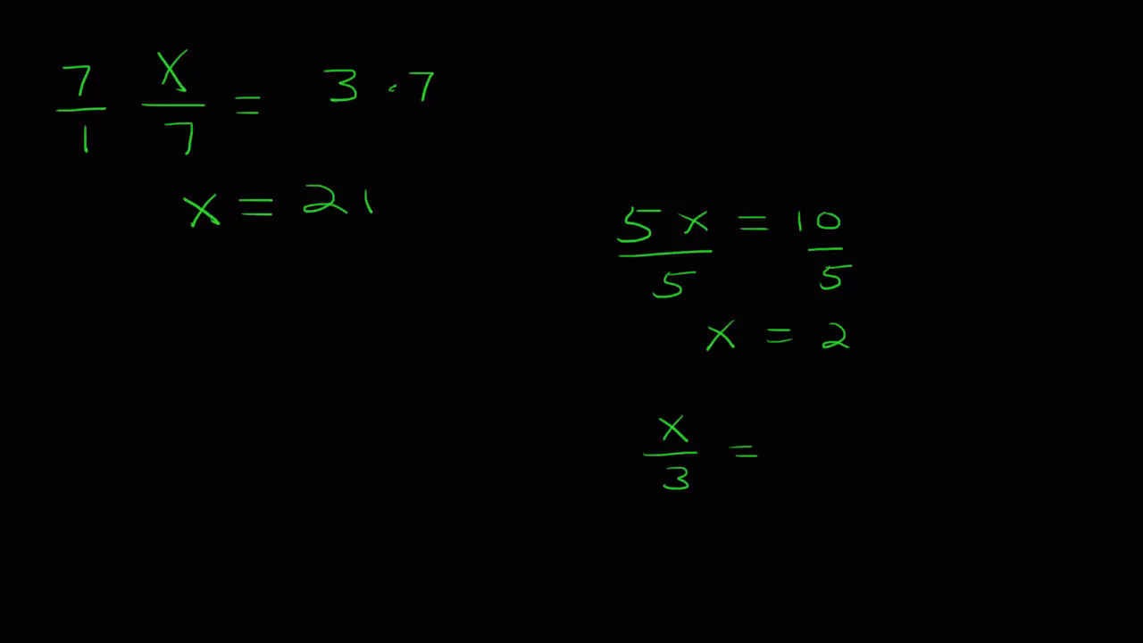
- Solve 5x = 10 to get x = 2, then x/3 = 5 times 3 to get x = 15
type("5")
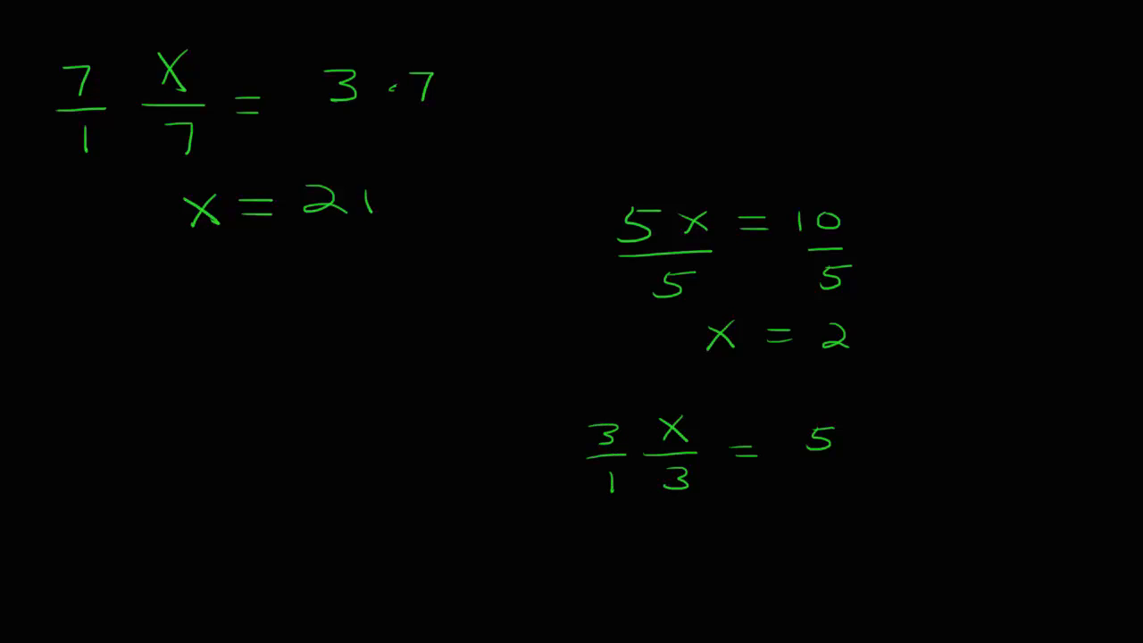
type("·3")
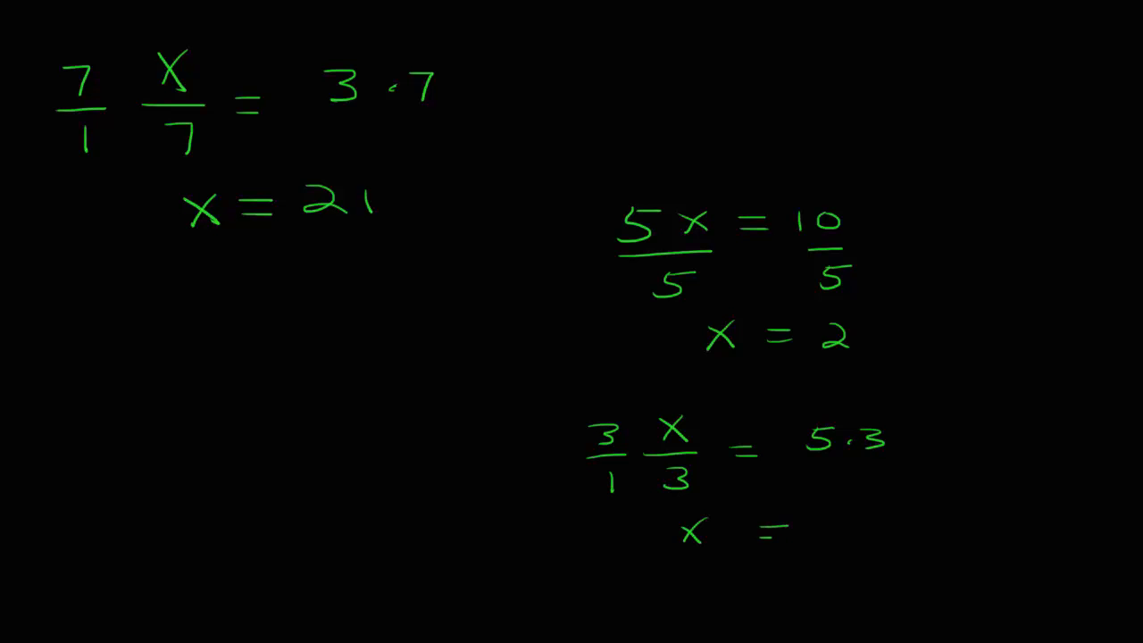
type("15")
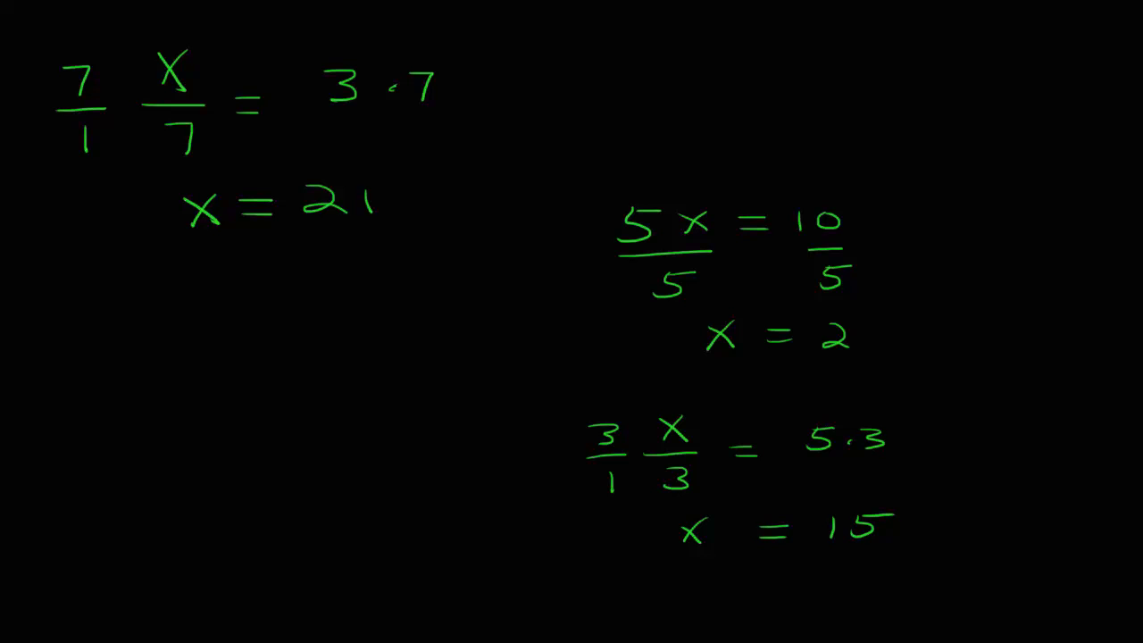